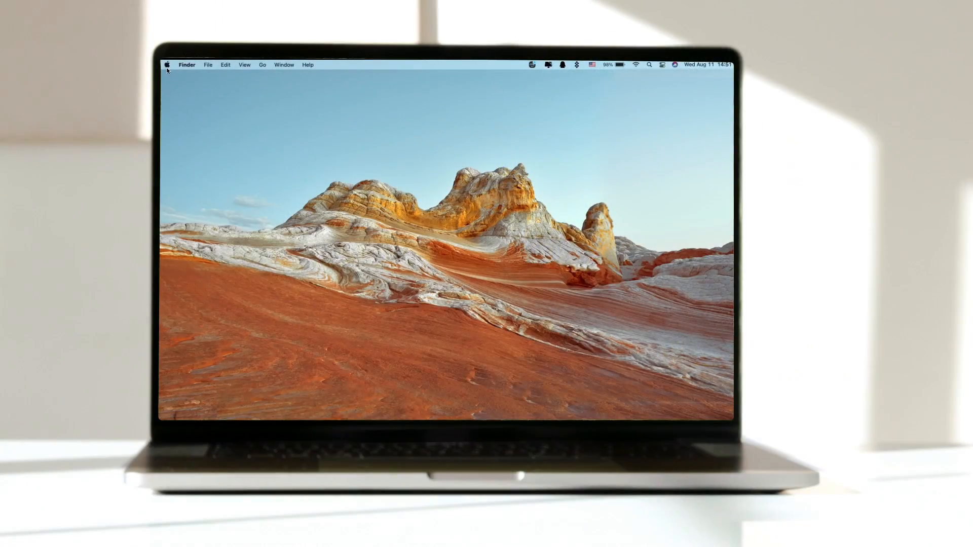
# Choose About This Mac from the Apple menu to see the Big Sur system overview.
pyautogui.click(166, 64)
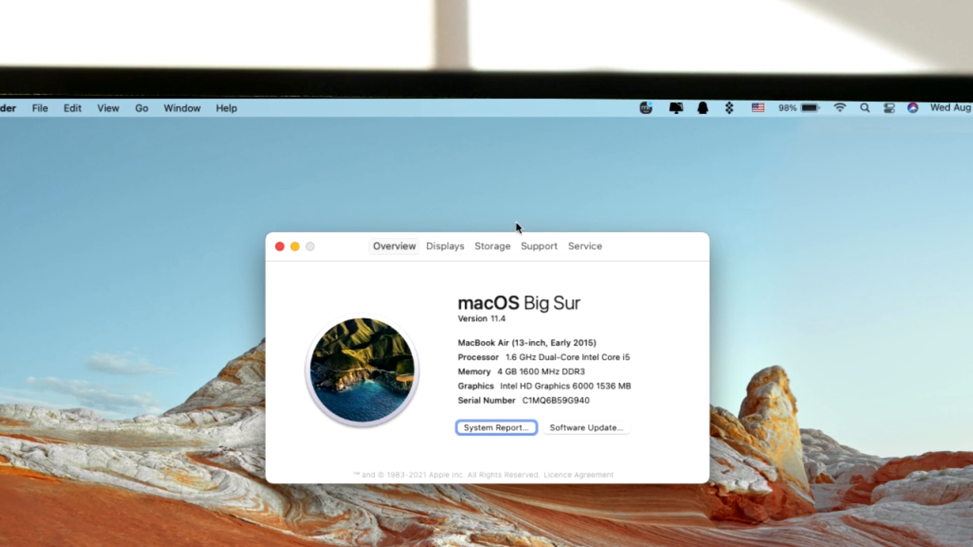
pyautogui.click(492, 246)
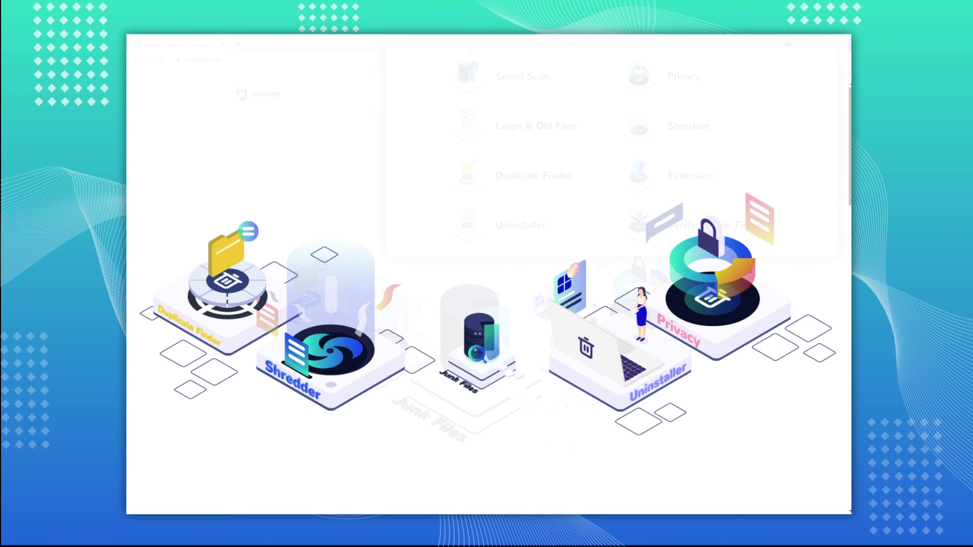
# Reveal the Features list in macube.com's top navigation.
pyautogui.click(491, 94)
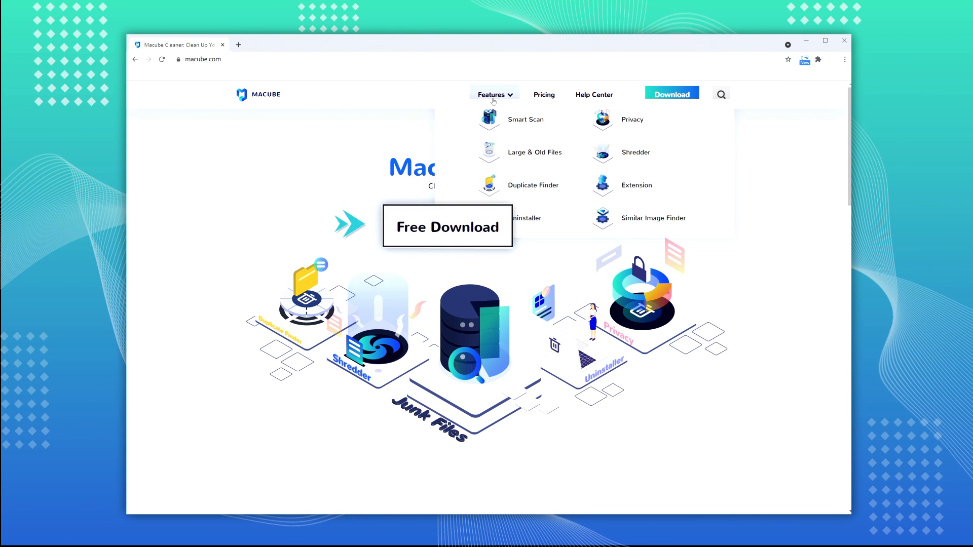
pyautogui.moveTo(435, 44); pyautogui.dragTo(434, 498)
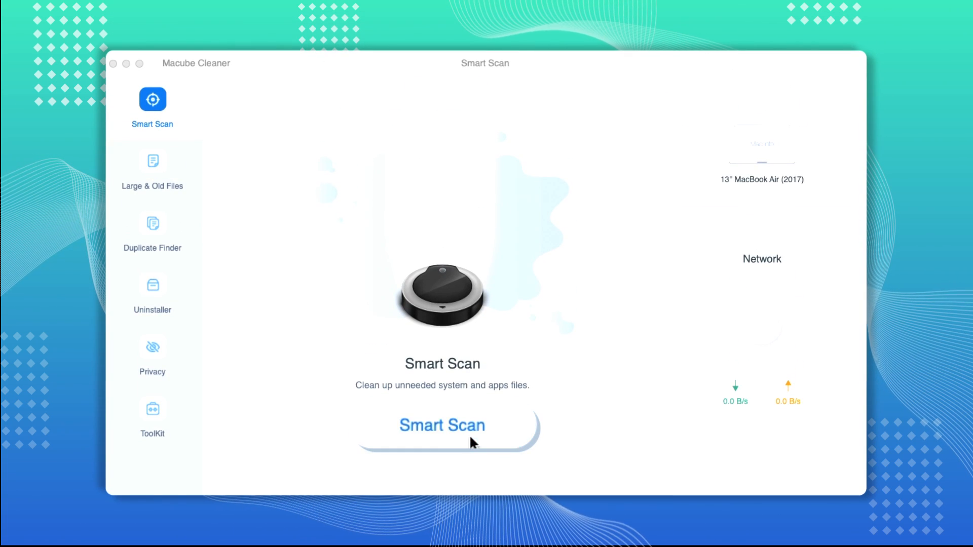
# Run Smart Scan and inspect junk categories, including the iTunes Backups files.
pyautogui.click(442, 426)
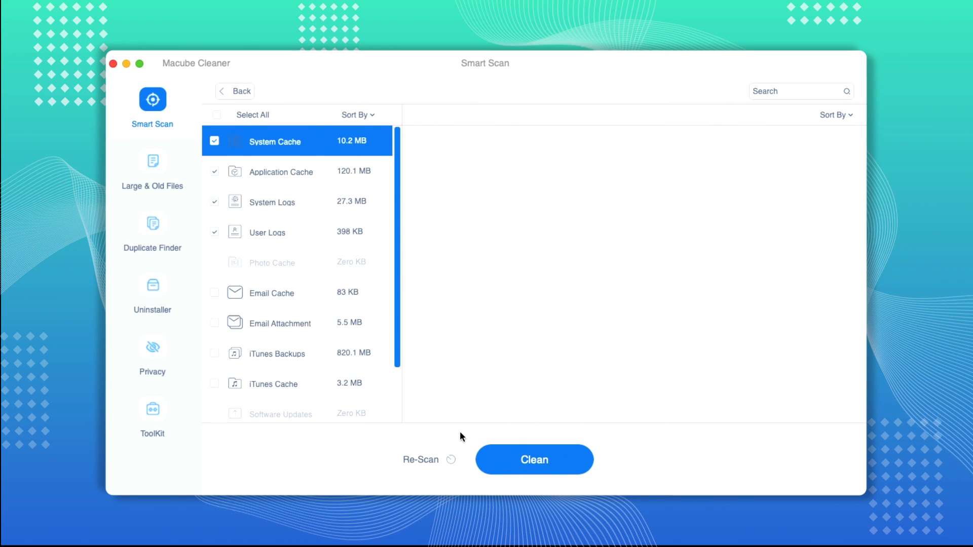
pyautogui.click(277, 354)
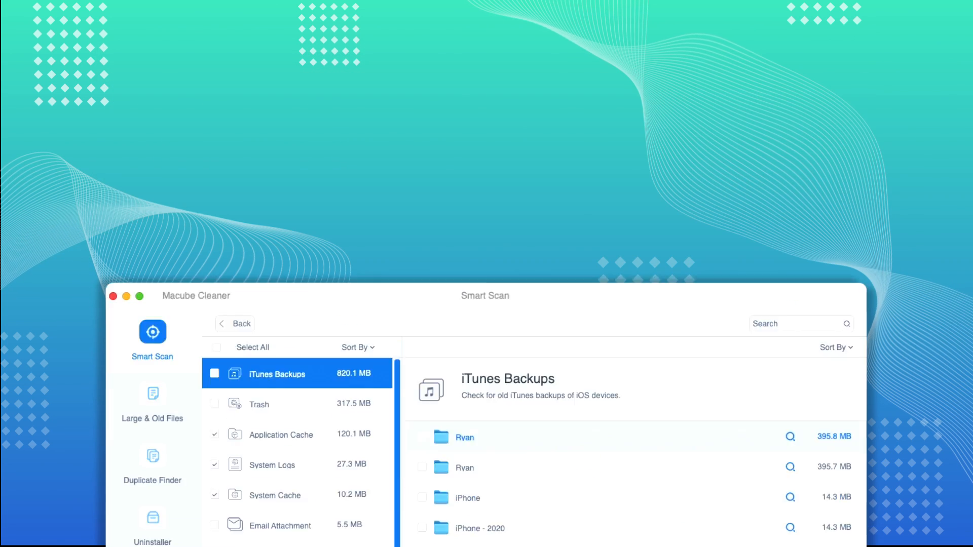
pyautogui.click(152, 401)
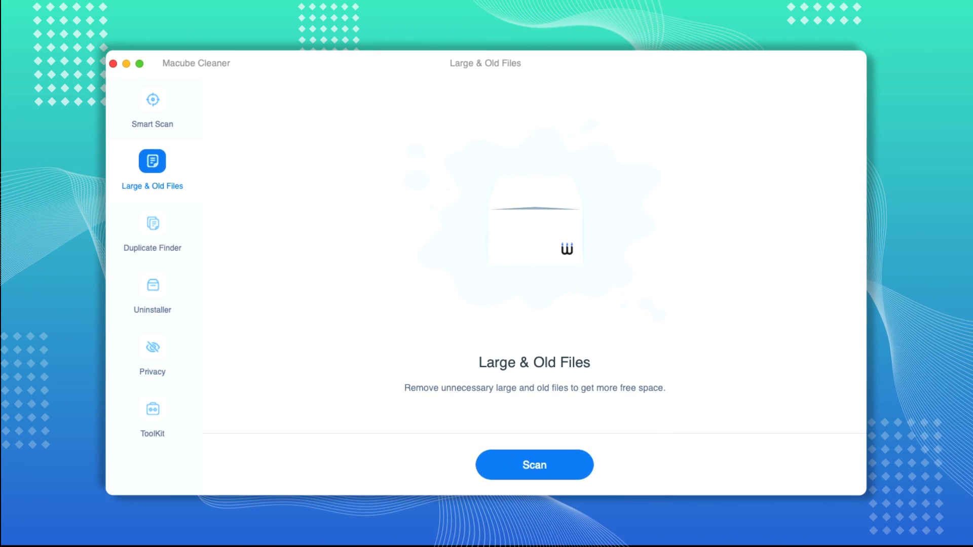
# Start a Large & Old Files scan.
pyautogui.click(533, 464)
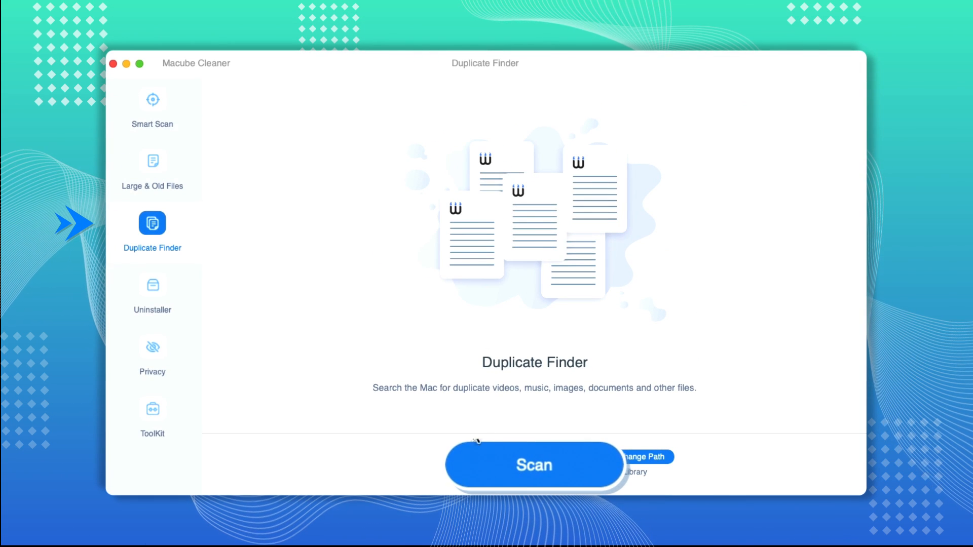
# Start a Duplicate Finder scan for duplicate files.
pyautogui.click(533, 465)
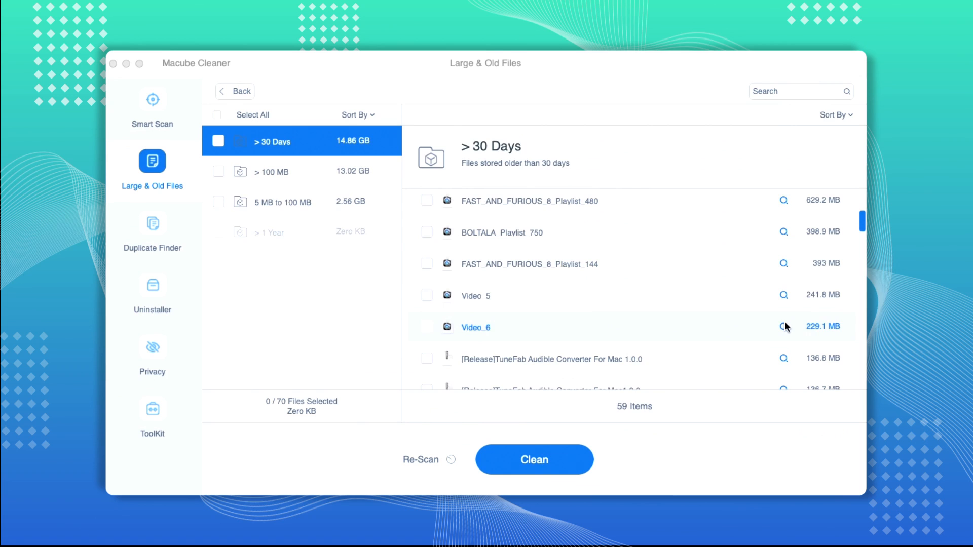
# Preview Video_6 among the files older than 30 days.
pyautogui.click(784, 327)
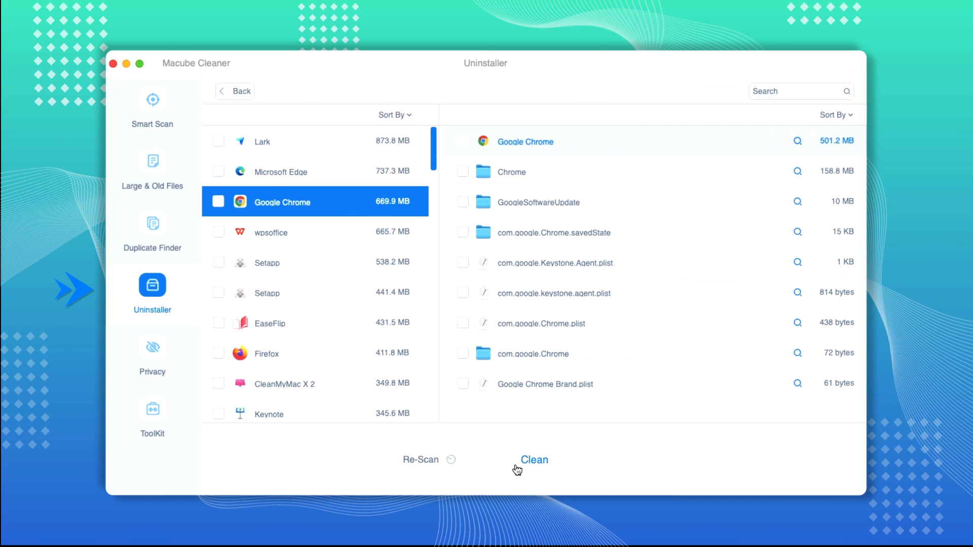
# Uninstall Google Chrome and clean its 669.9 MB of app files and data.
pyautogui.click(532, 459)
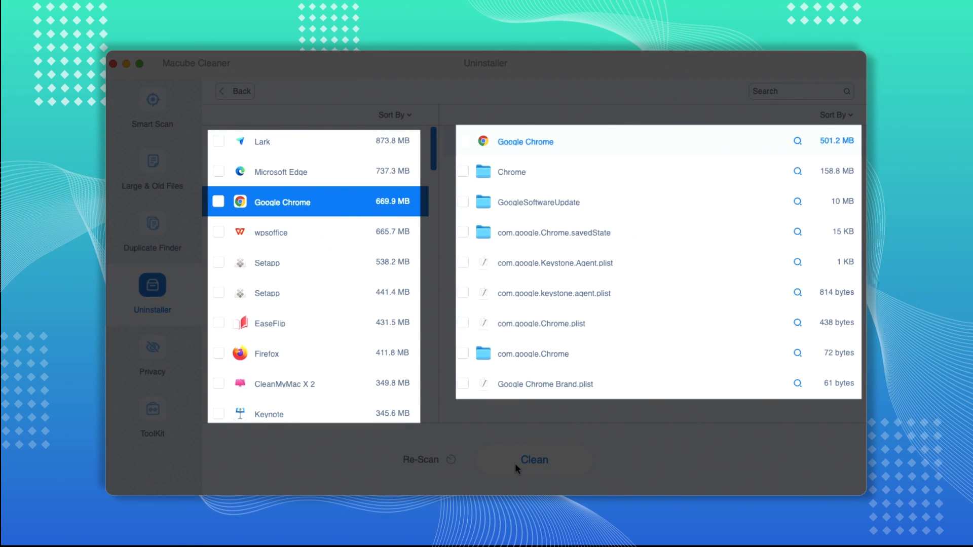
pyautogui.moveTo(534, 460)
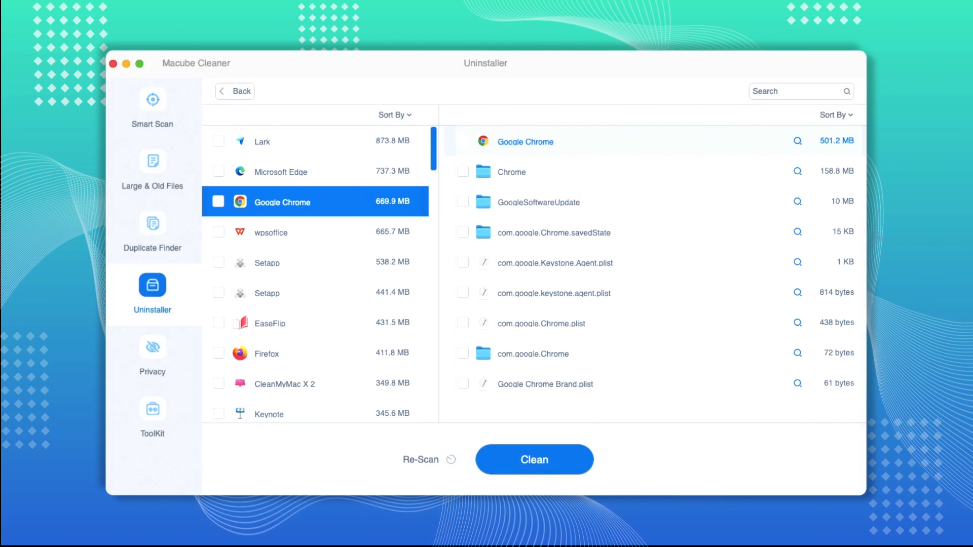
pyautogui.click(152, 348)
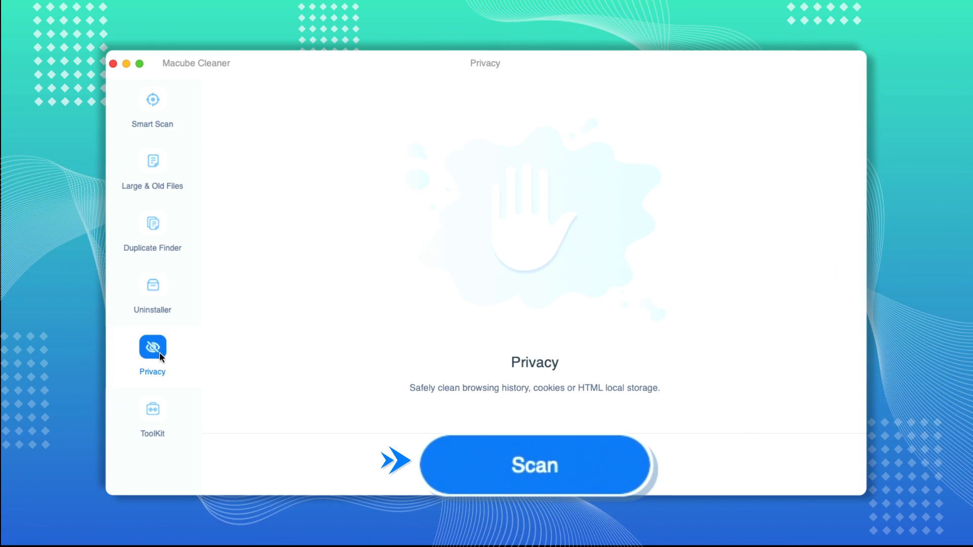
pyautogui.moveTo(152, 412)
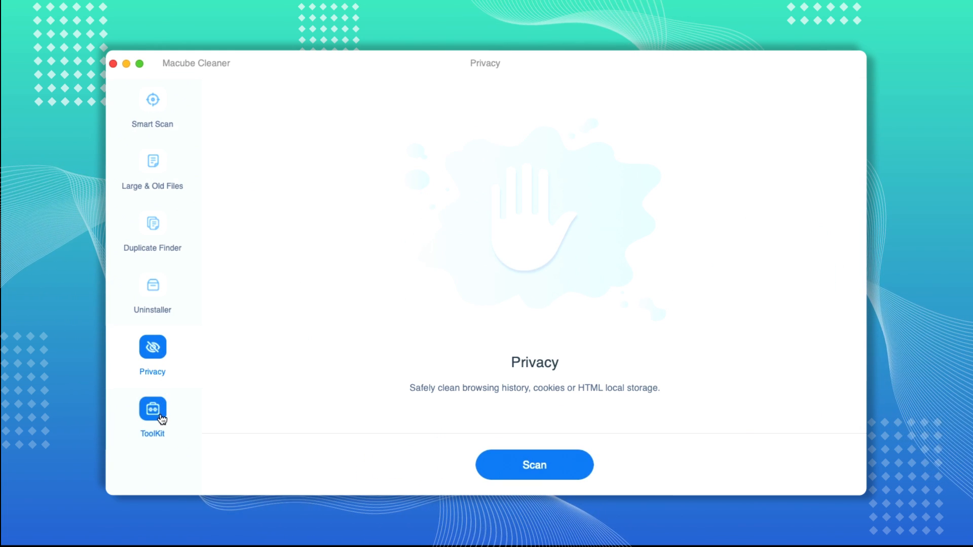
# Browse Privacy and ToolKit, then clean the 59 listed large files.
pyautogui.click(152, 409)
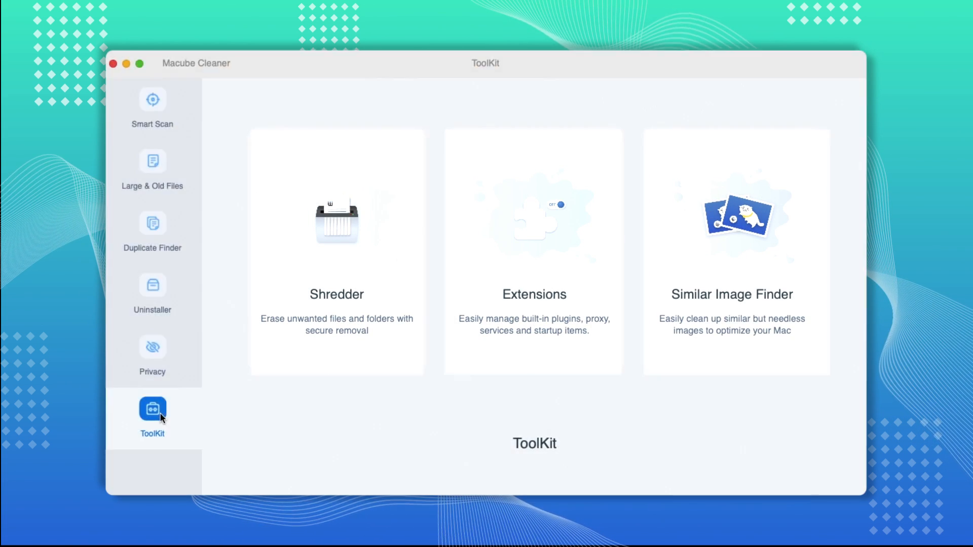
pyautogui.click(152, 168)
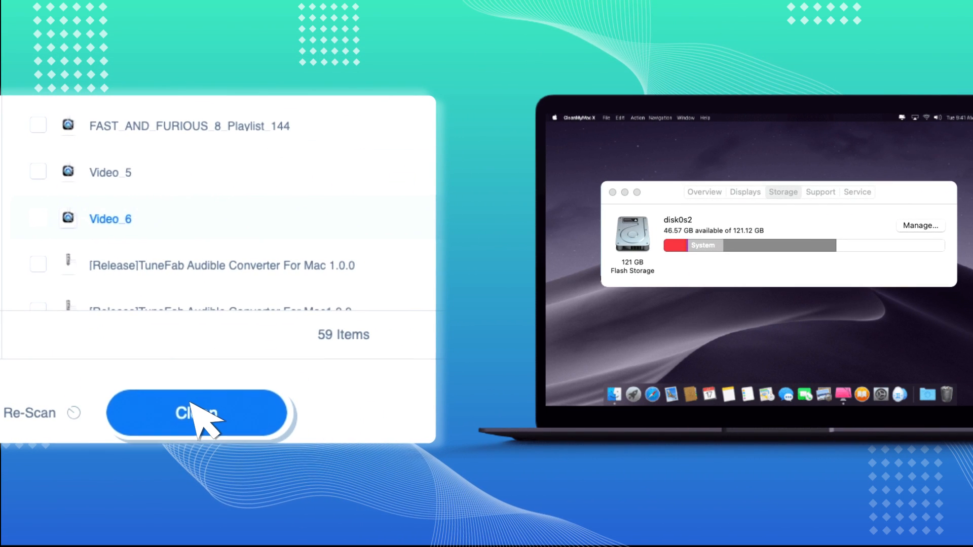
pyautogui.click(197, 413)
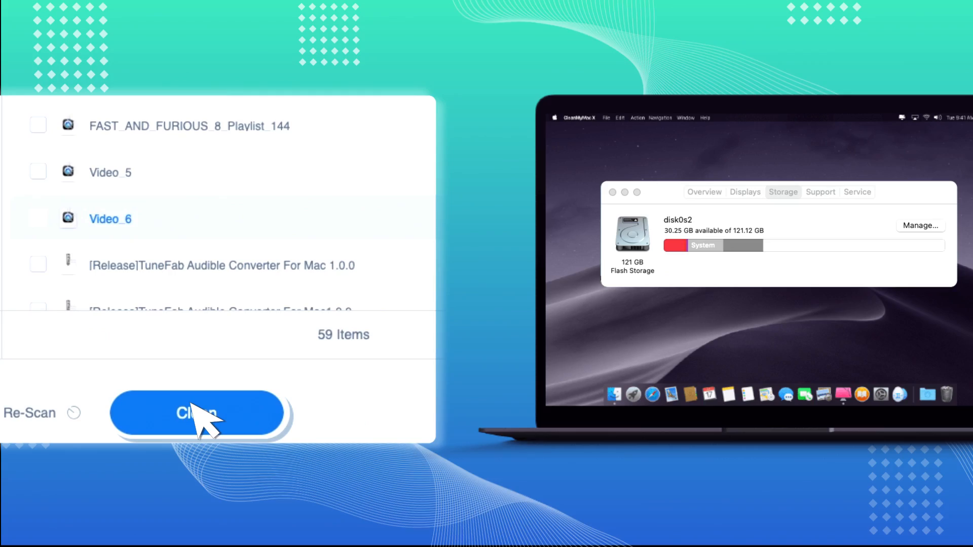